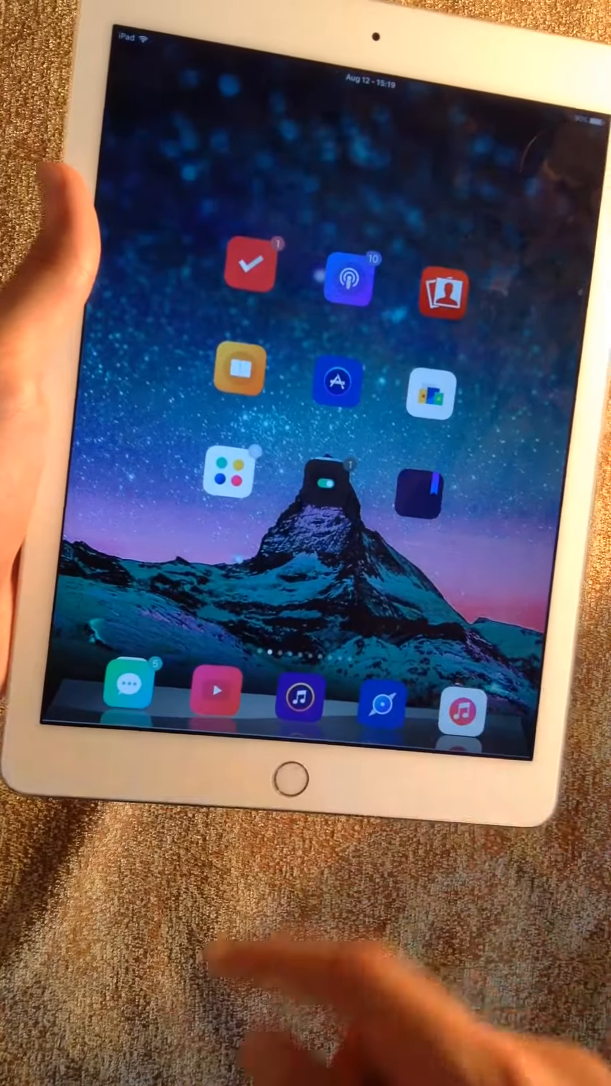
# Swipe up from the bottom edge to reveal the dark themed Control Center with toggles and slider.
pyautogui.moveTo(305, 748); pyautogui.dragTo(305, 665)
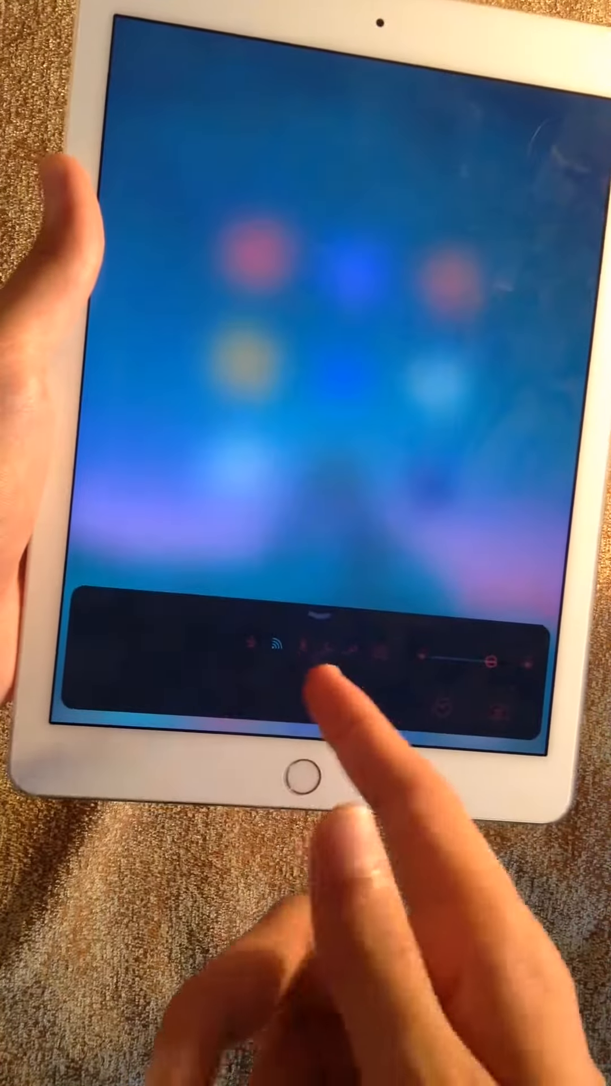